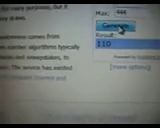
{"action": "scroll", "scroll_direction": "down", "scroll_amount": 3}
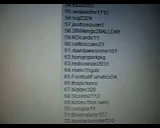
{"action": "scroll", "scroll_direction": "down", "scroll_amount": 3}
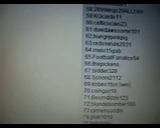
{"action": "scroll", "scroll_direction": "down", "scroll_amount": 3}
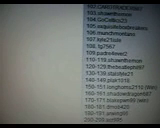
{"action": "scroll", "scroll_direction": "down", "scroll_amount": 3}
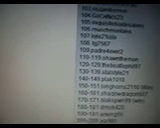
{"action": "scroll", "scroll_direction": "down", "scroll_amount": 3}
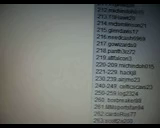
{"action": "scroll", "scroll_direction": "down", "scroll_amount": 3}
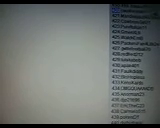
{"action": "scroll", "scroll_direction": "down", "scroll_amount": 3}
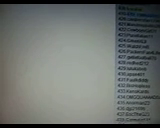